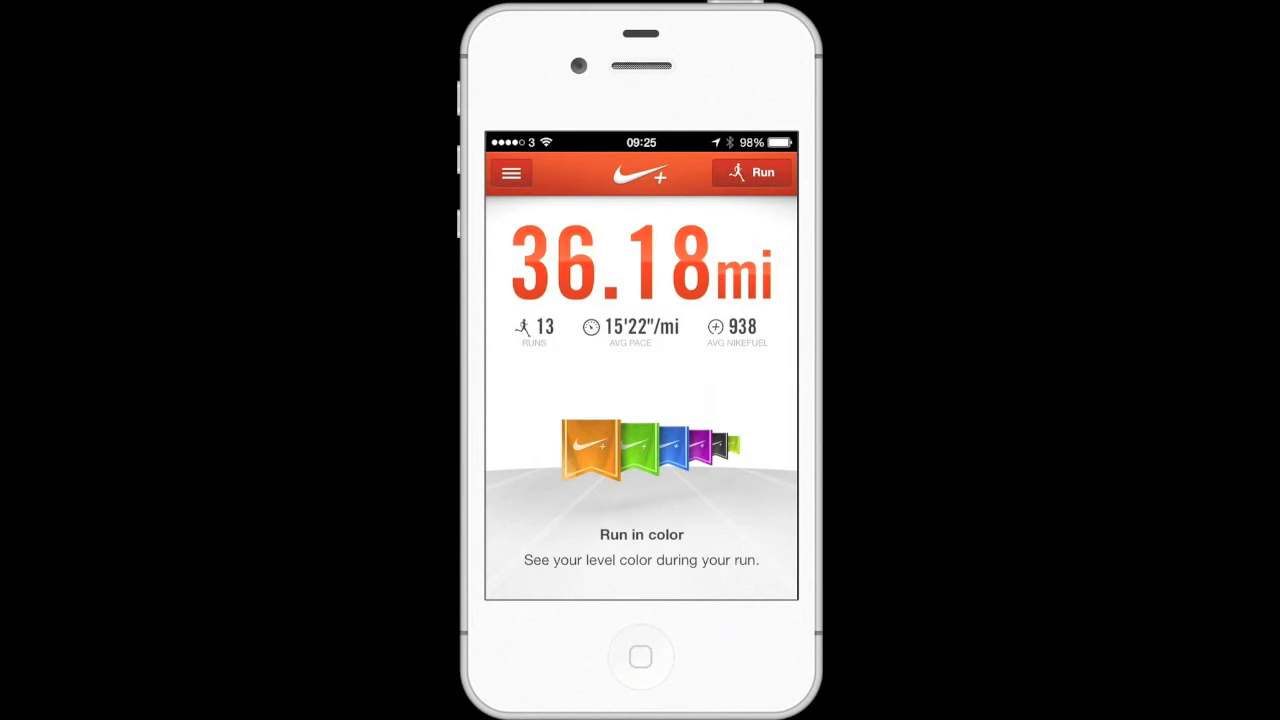
Step: Open the side menu listing Home, Activity, Friends, Settings and Shop
left_click(511, 172)
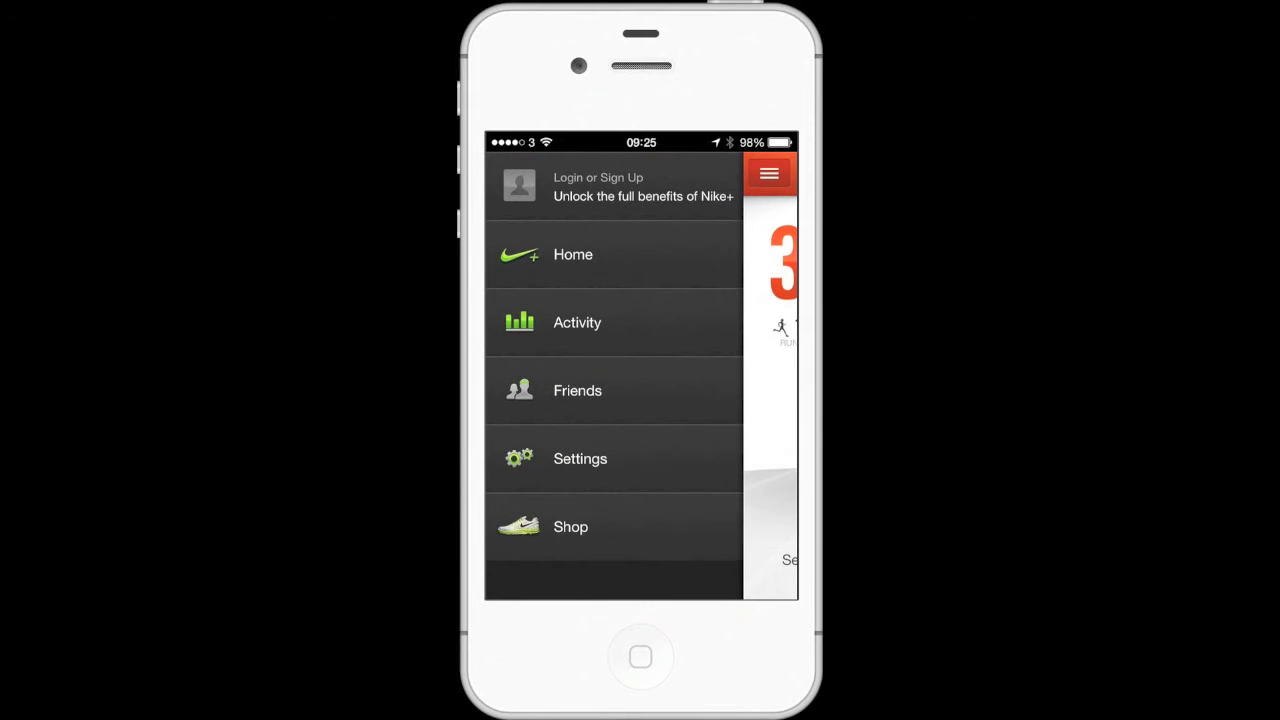
Step: Open Activity and scroll the run history down to the December 2012 runs
left_click(577, 322)
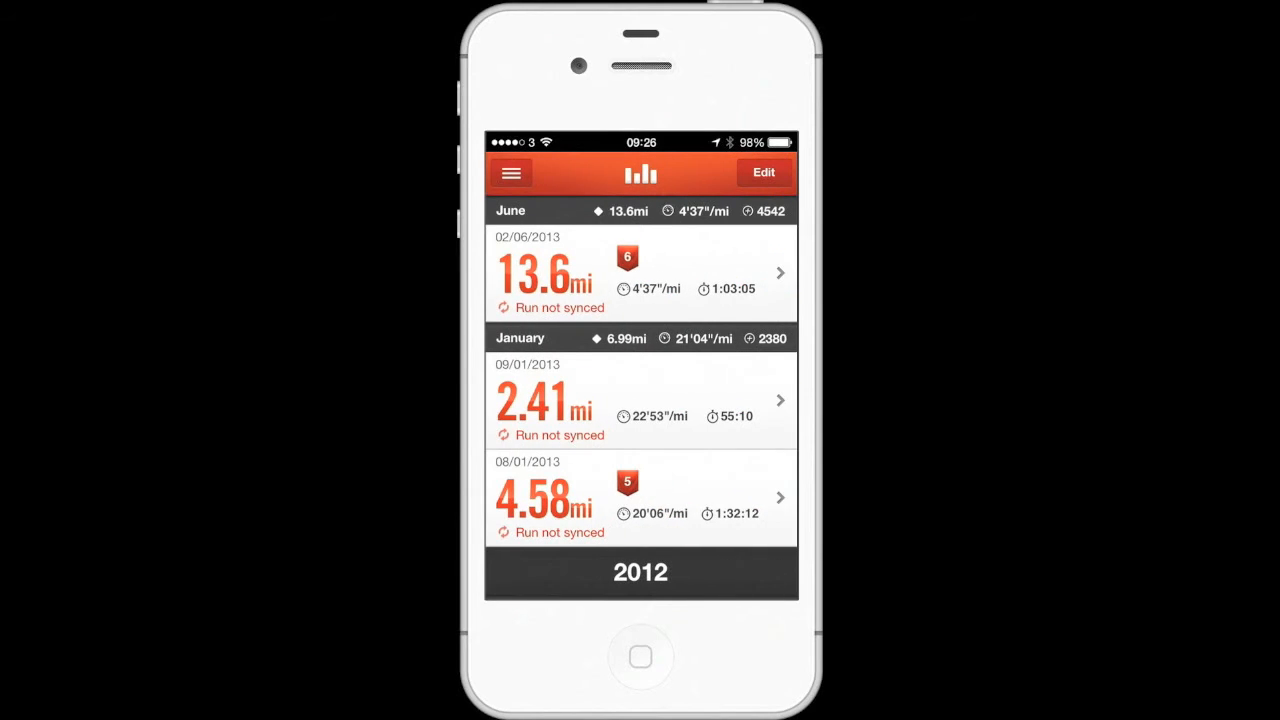
scroll("down", 3)
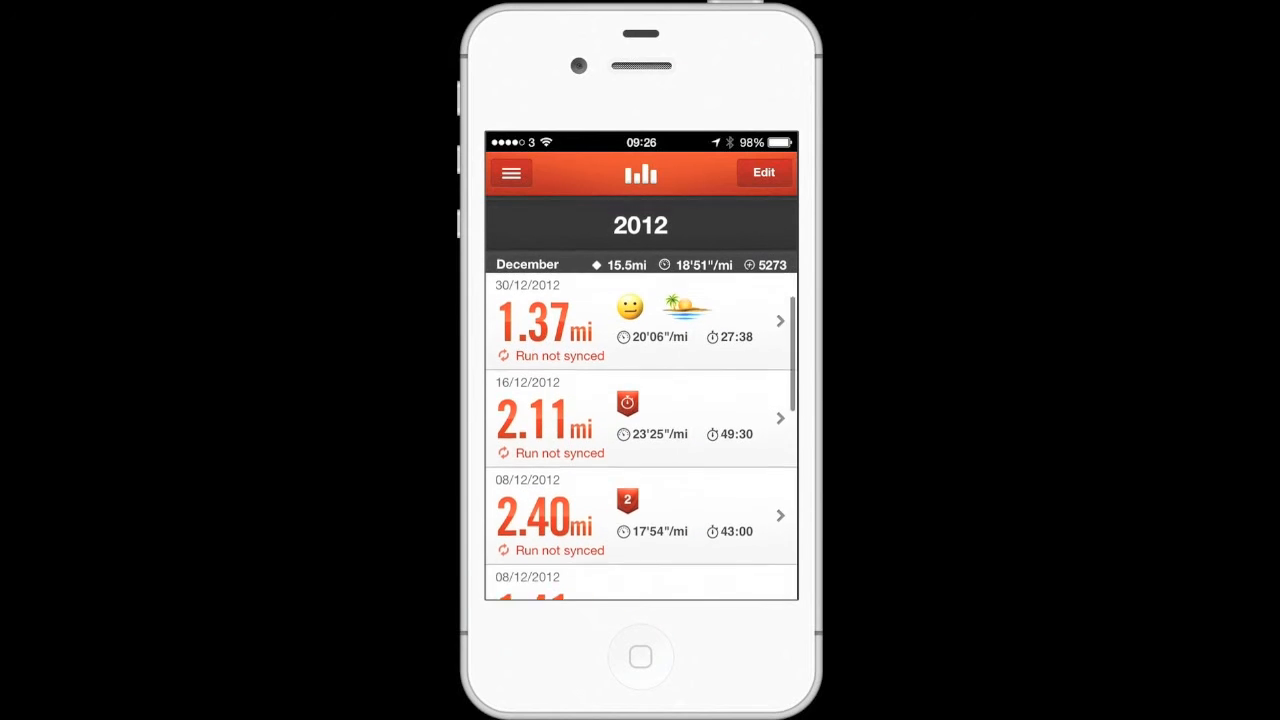
scroll("down", 3)
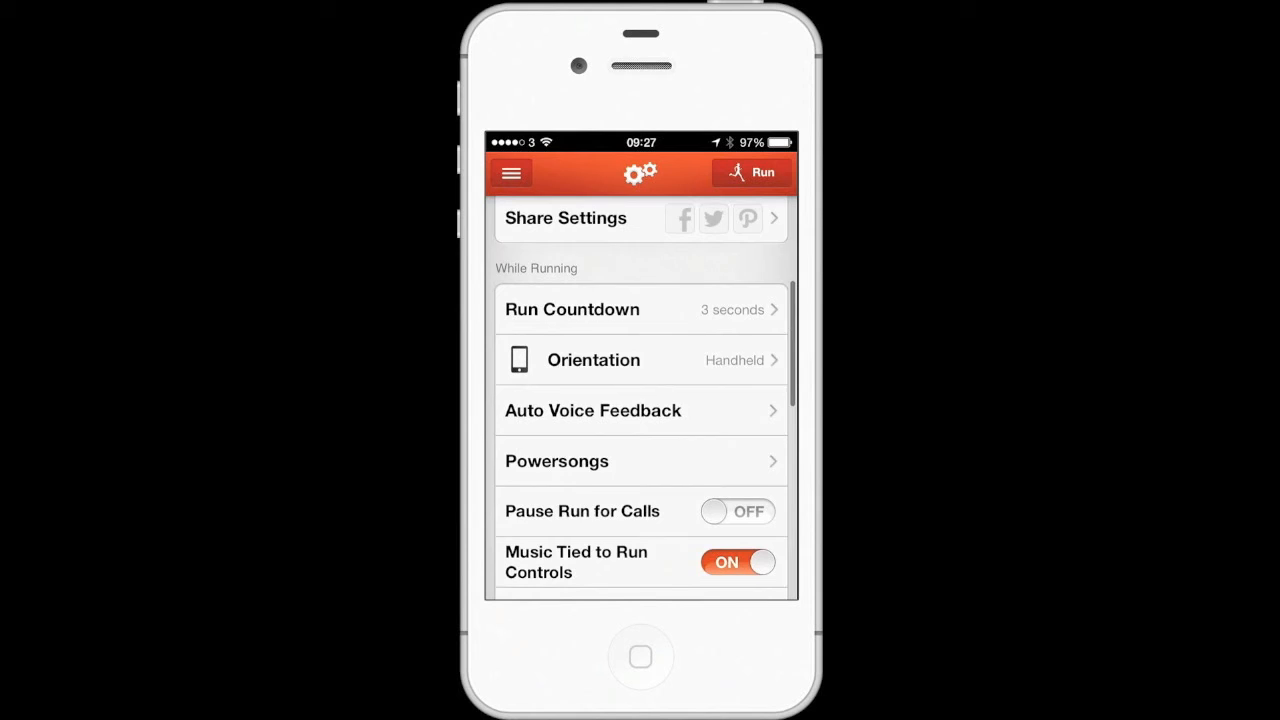
Step: Scroll Settings through Other Settings to Reset Calibration, then reopen the side menu
scroll("down", 3)
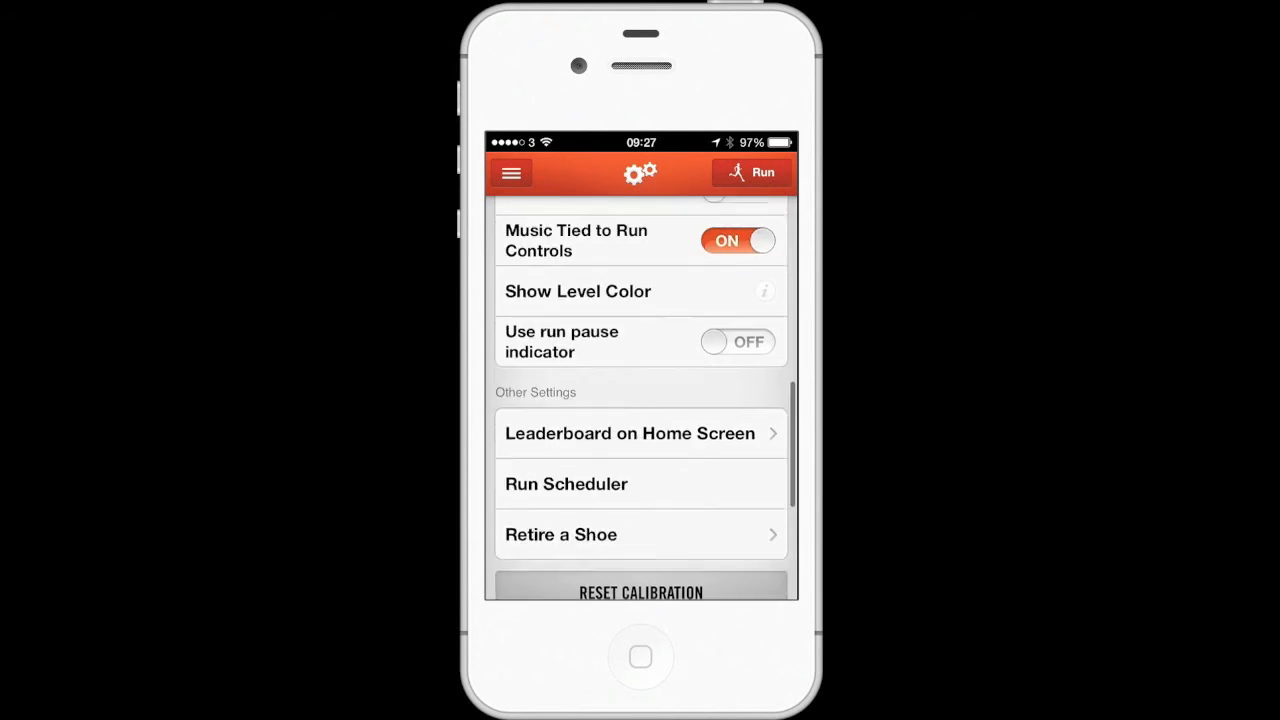
scroll("down", 3)
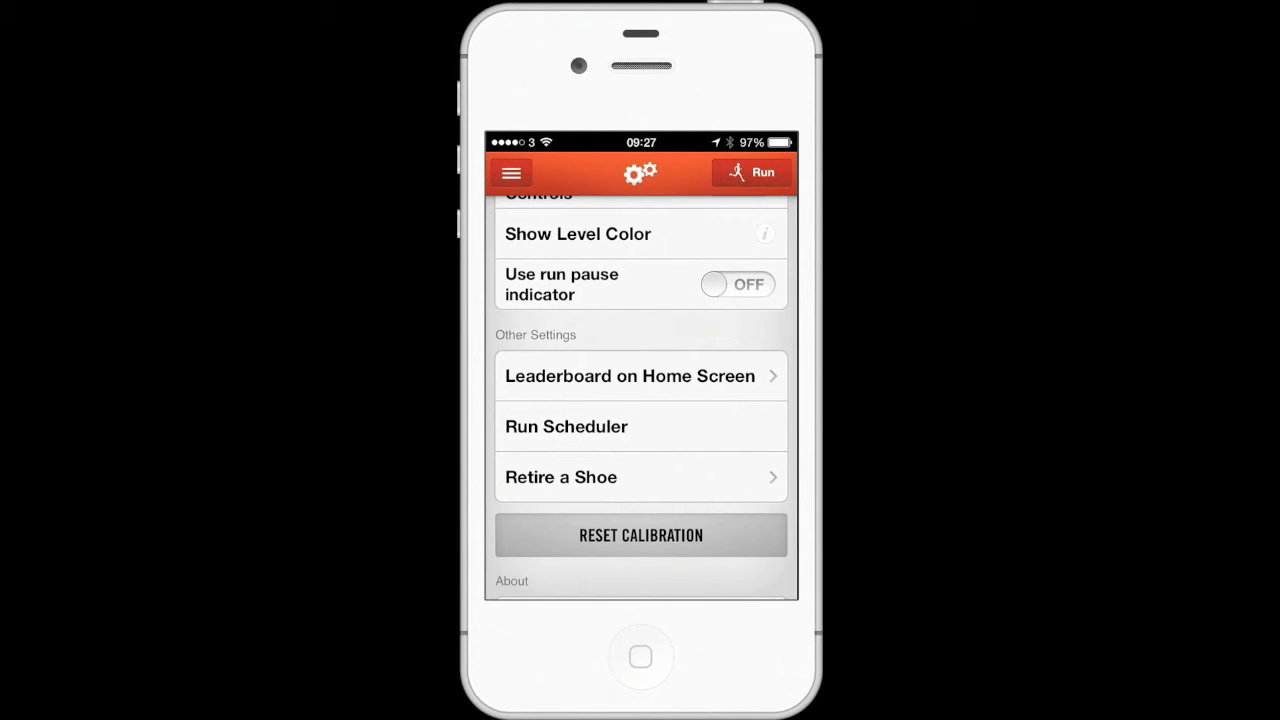
left_click(511, 172)
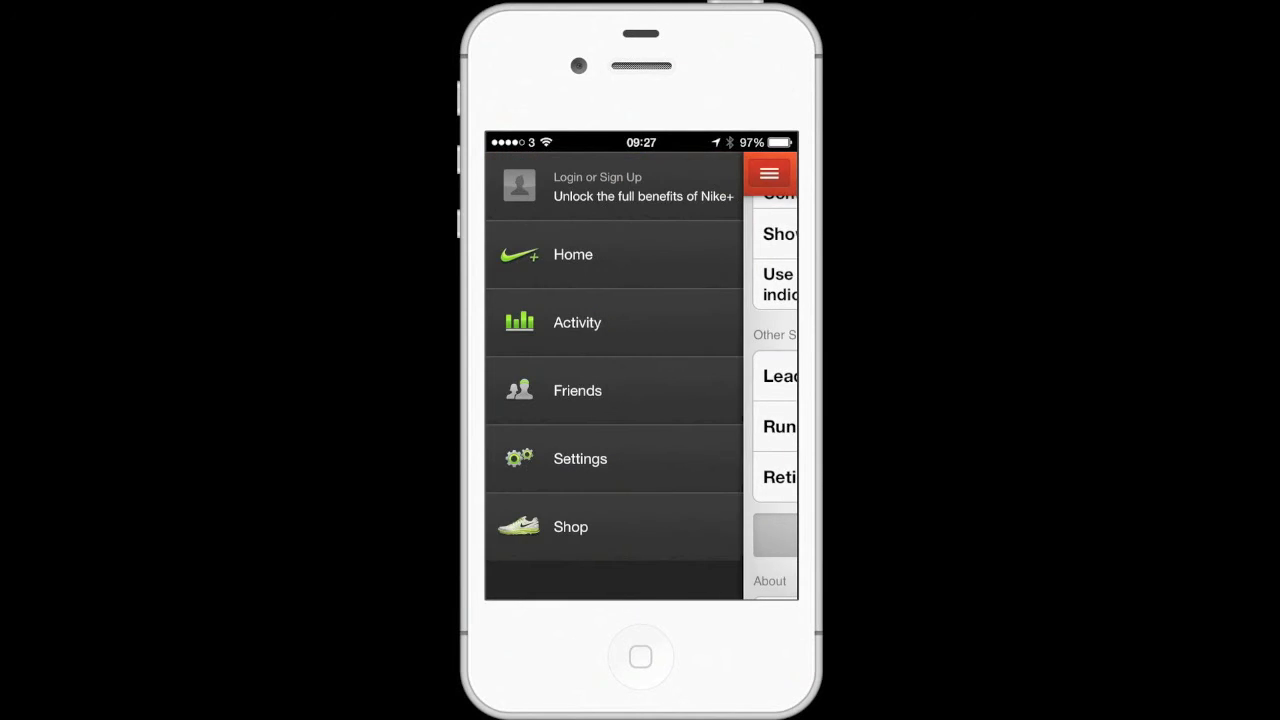